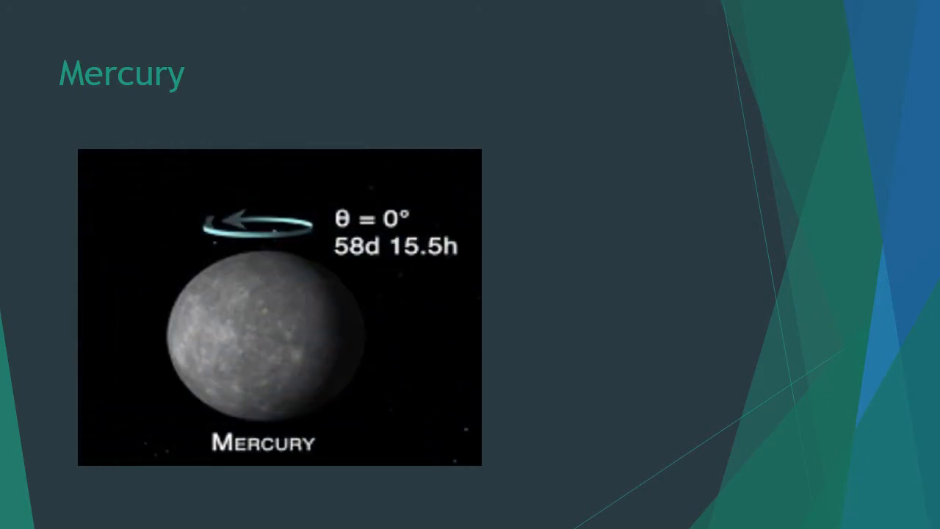
Advance the slideshow from the Mercury slide to the Mars slide.
key("Right")
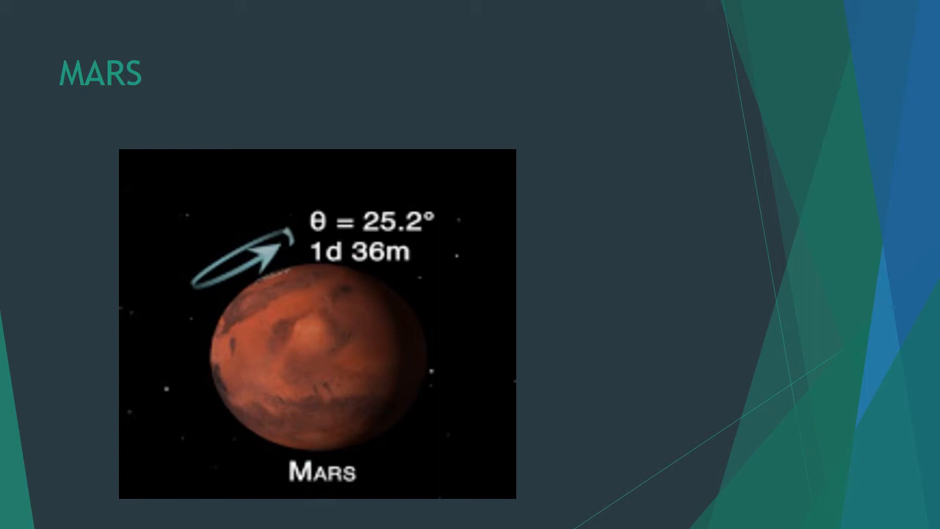
Advance the slideshow from the Mars slide to the Jupiter slide.
key("right")
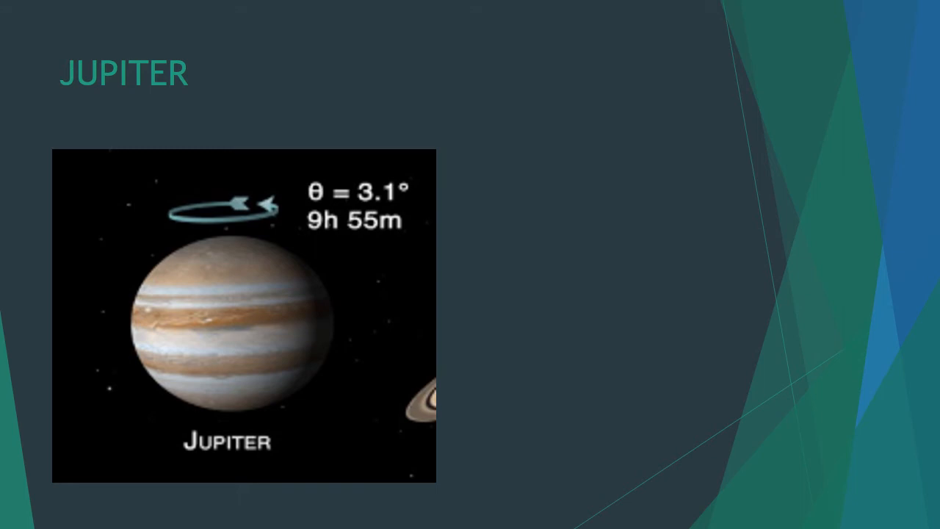
Advance the slideshow from the Jupiter slide to the Uranus slide.
key("Right")
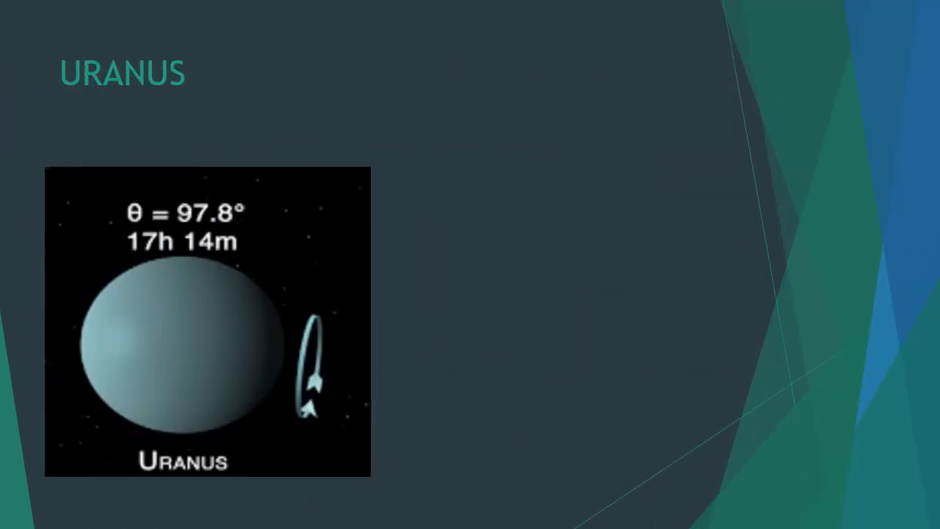